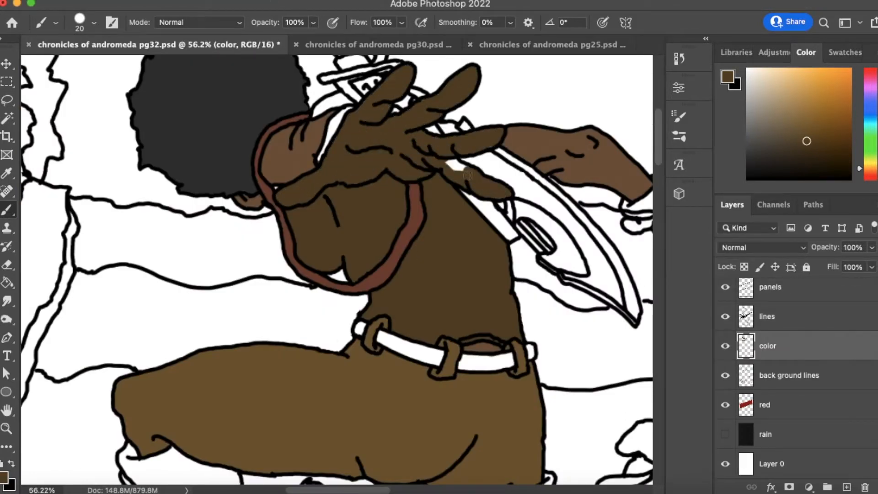
# Check the pg25 page for color reference and fill the white gap on the knee.
pyautogui.click(552, 45)
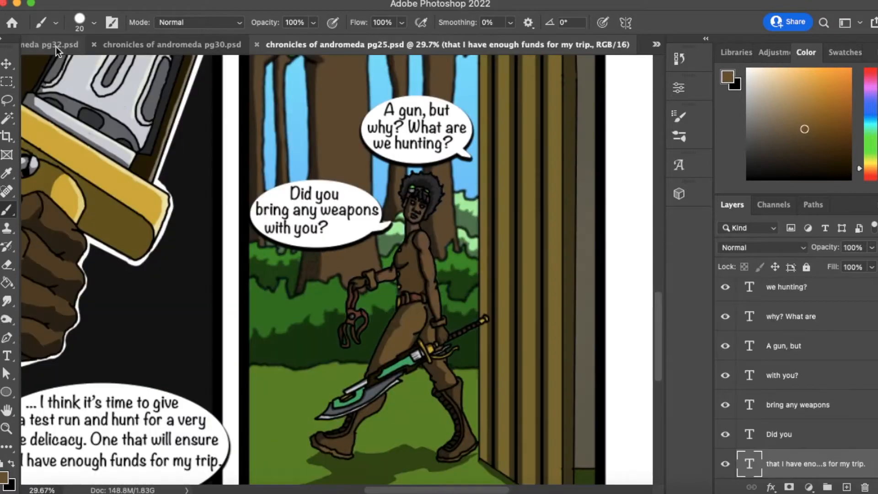
pyautogui.click(50, 45)
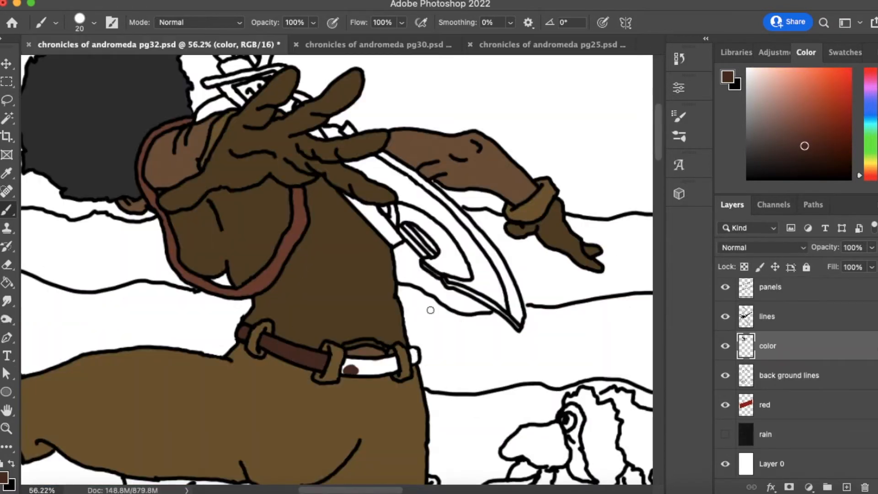
pyautogui.scroll(-3)
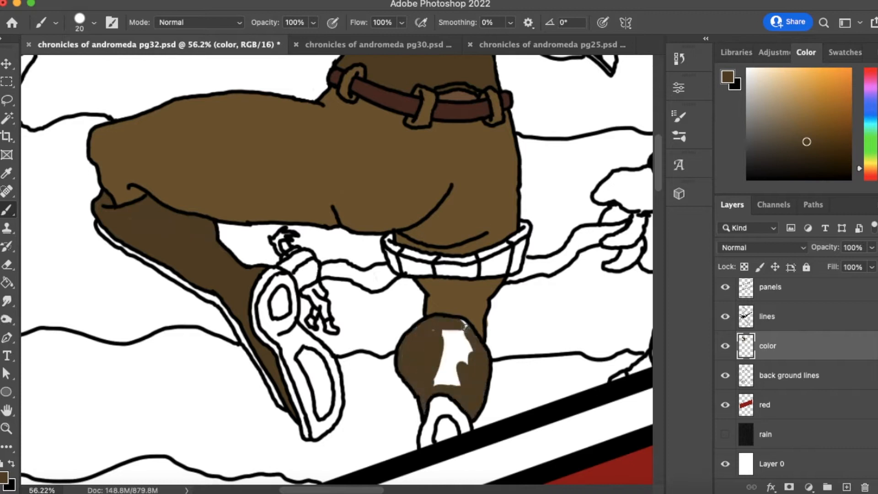
pyautogui.click(448, 353)
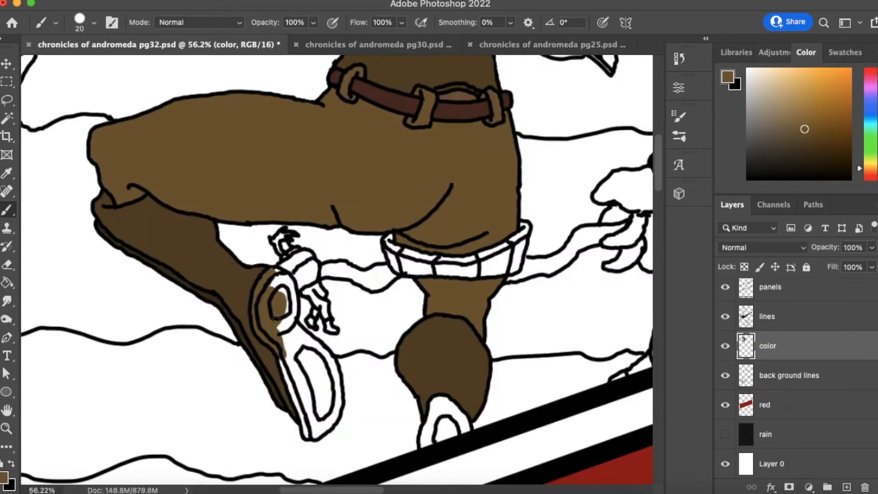
# Paint the sword hilt gold on the color layer, checking the lines layer in between.
pyautogui.click(551, 45)
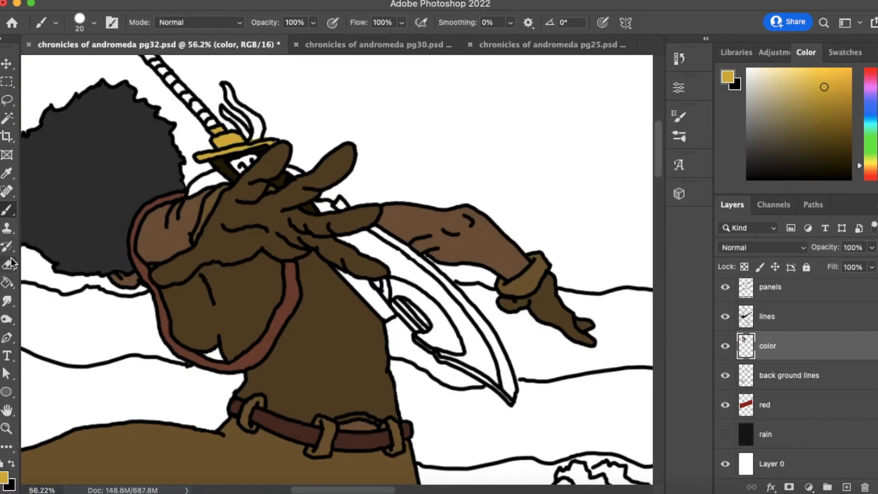
pyautogui.click(767, 316)
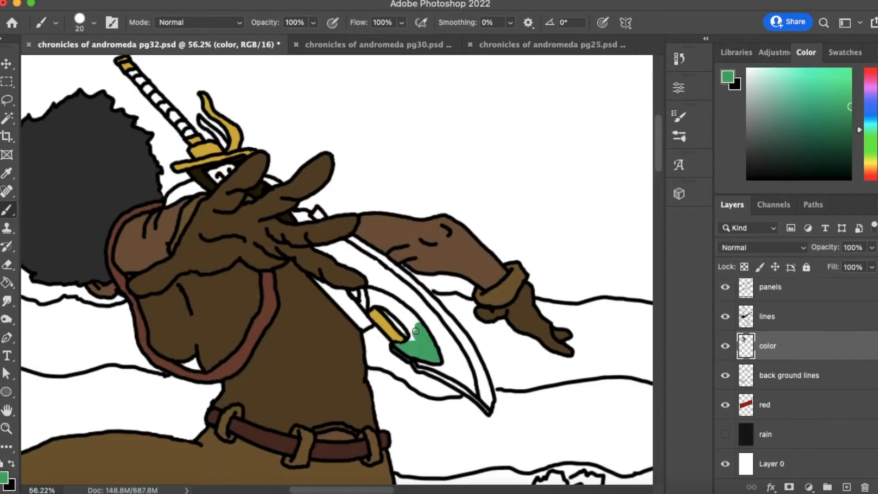
pyautogui.click(766, 316)
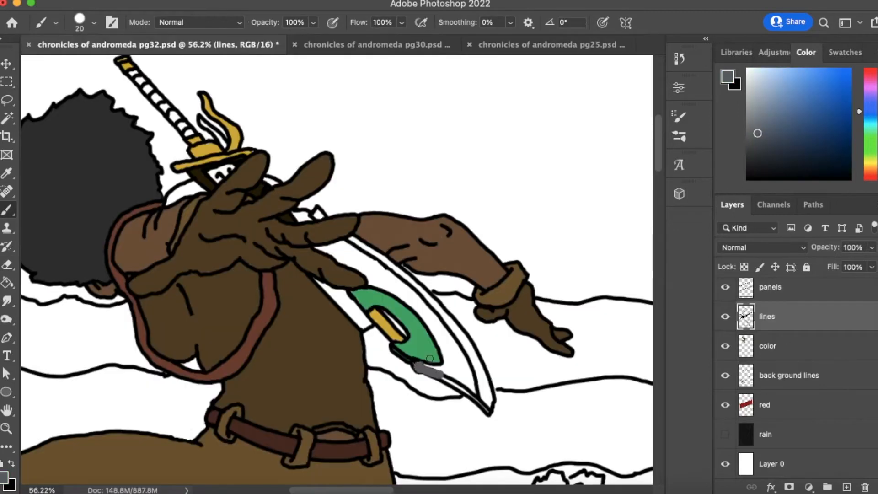
pyautogui.click(768, 346)
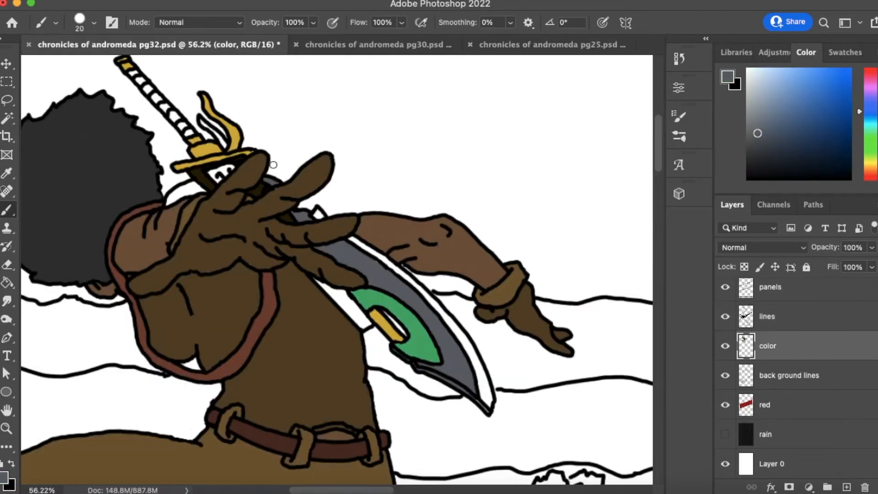
pyautogui.click(8, 429)
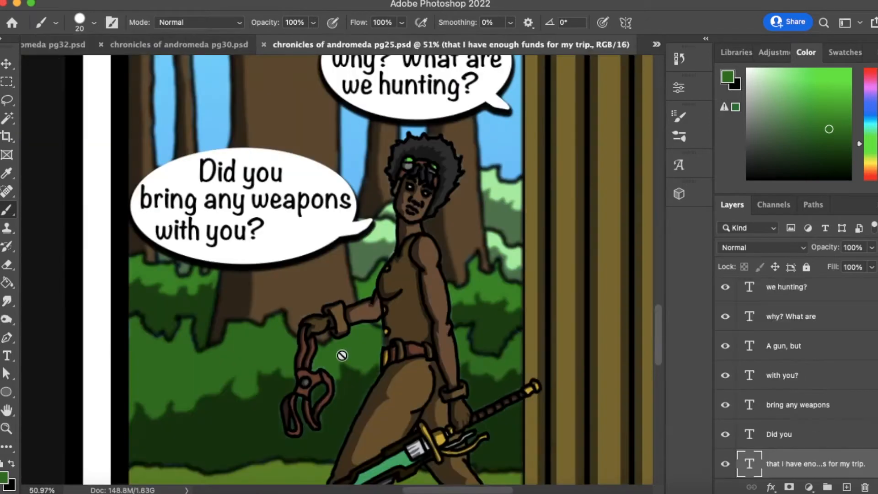
# Brush a green left strip and a green, dark-gray and tan creature, checking reference tabs.
pyautogui.click(55, 45)
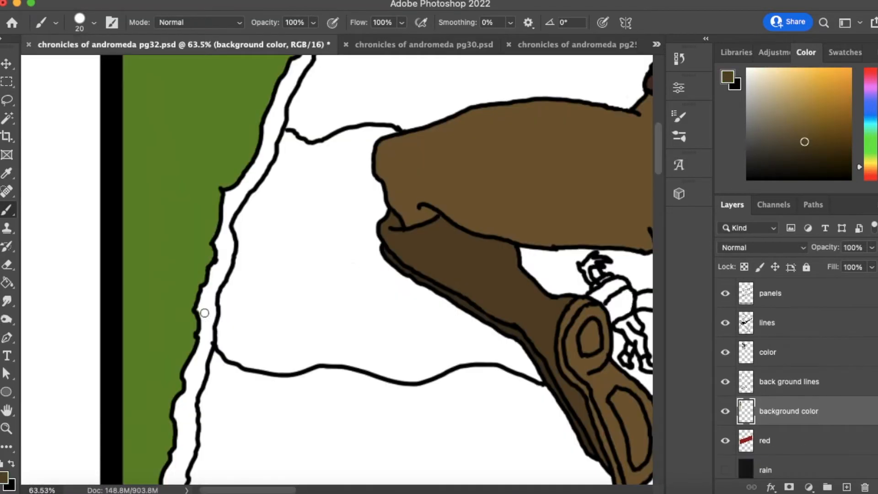
pyautogui.scroll(-3)
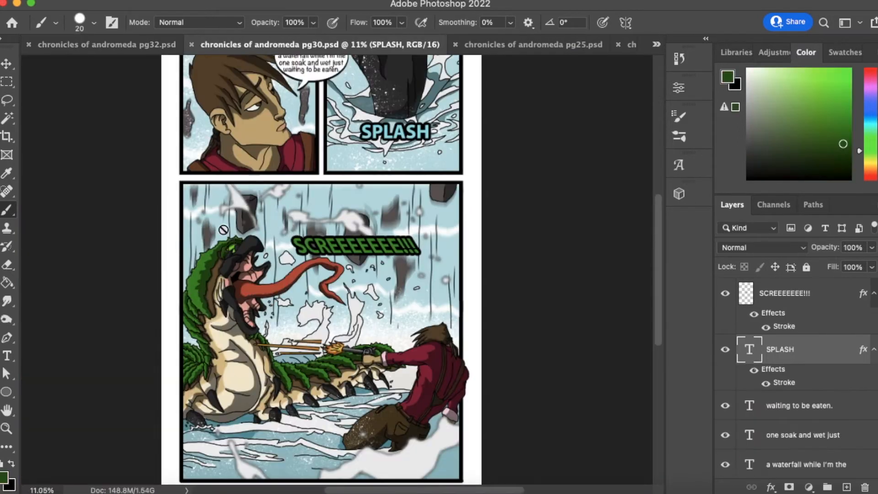
pyautogui.click(106, 44)
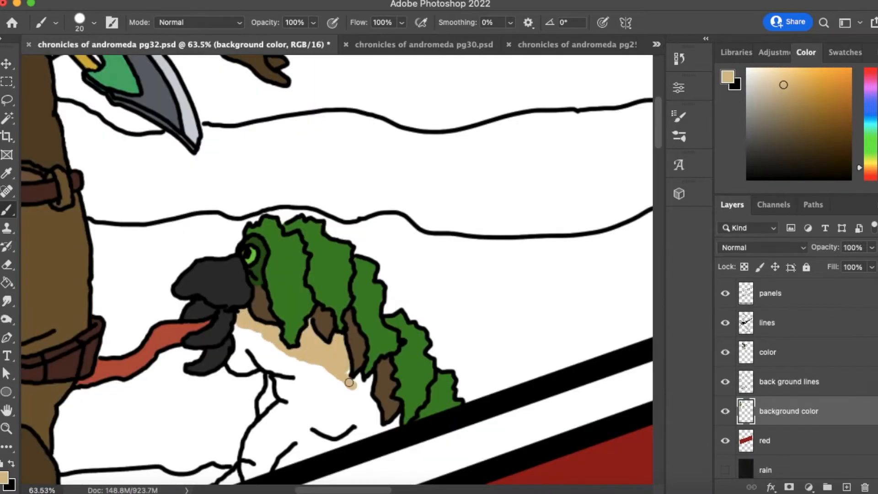
pyautogui.scroll(-3)
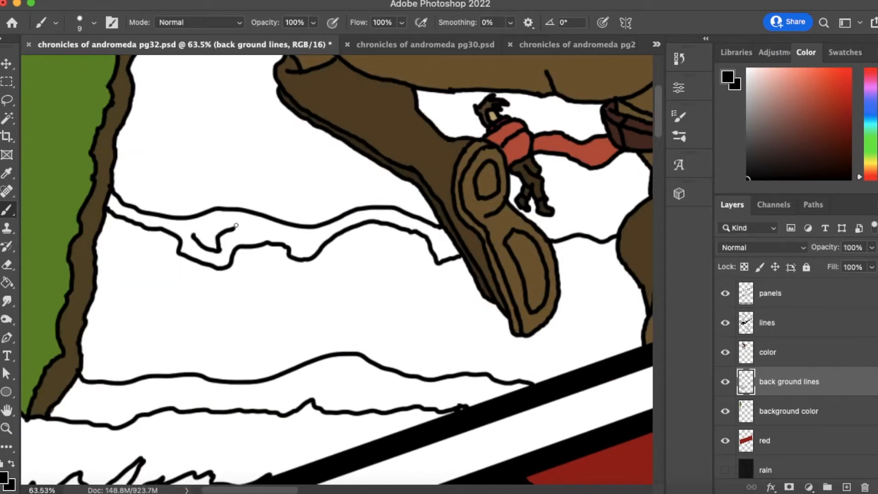
# Extend the wavy background ground lines with a size 9 black brush.
pyautogui.click(7, 429)
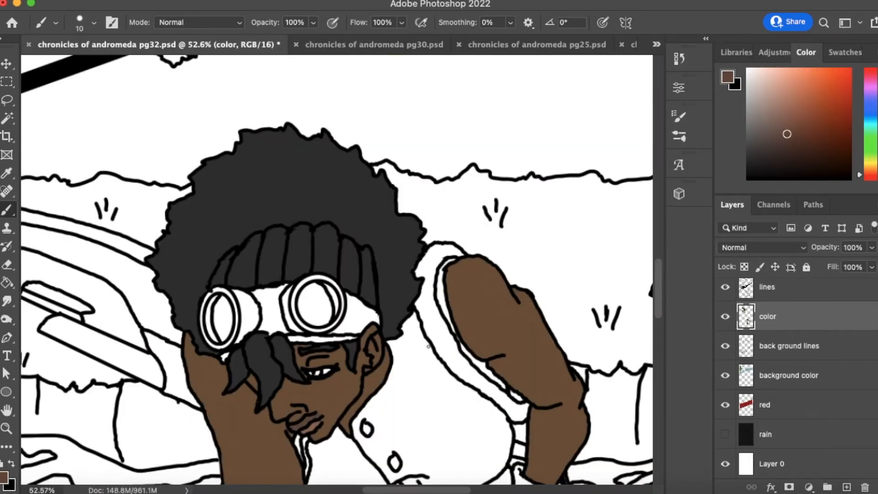
# Sample the arm's brown skin tone and paint the sheath brown, checking the reference tabs.
pyautogui.click(464, 45)
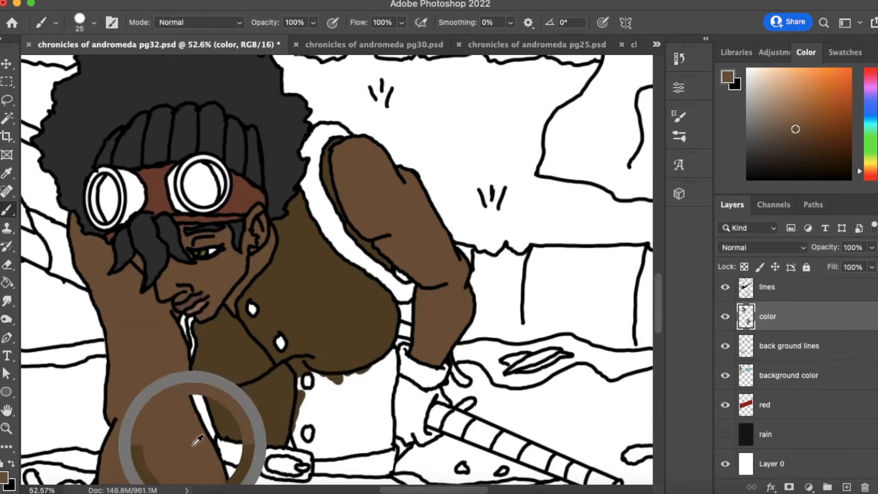
pyautogui.click(8, 172)
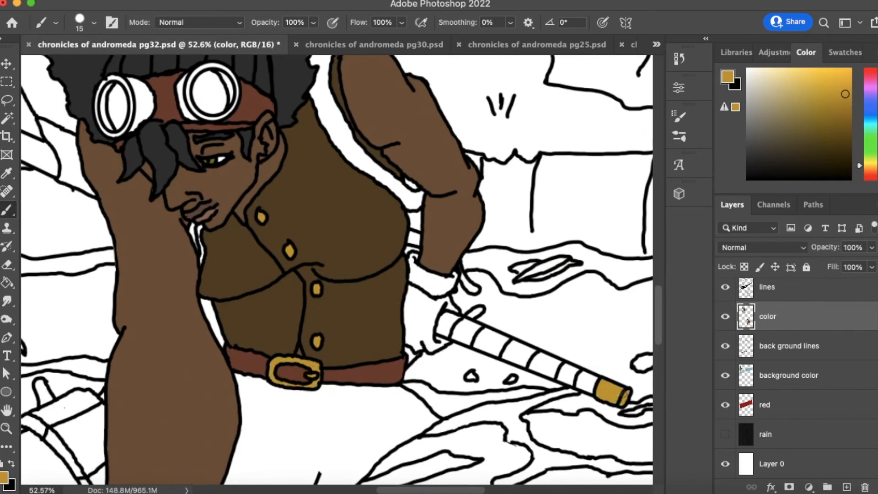
pyautogui.click(374, 45)
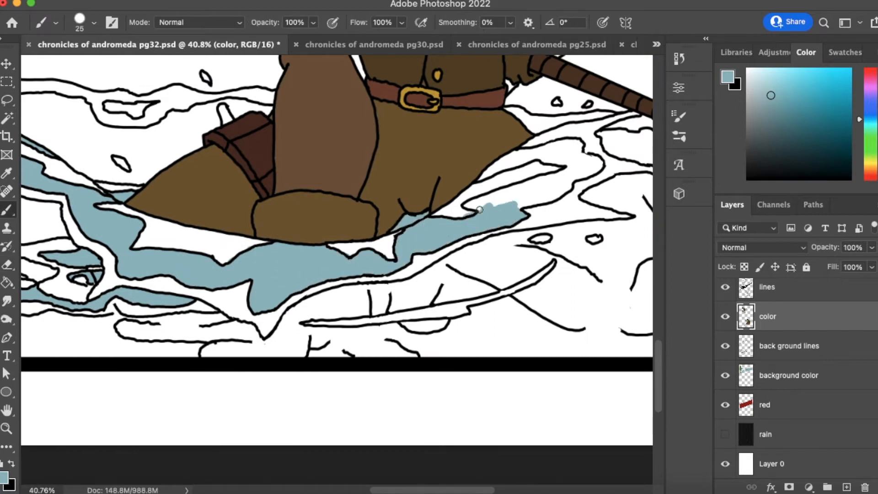
# Paint pale blue water around the figure's legs and across the neighboring panel.
pyautogui.scroll(-3)
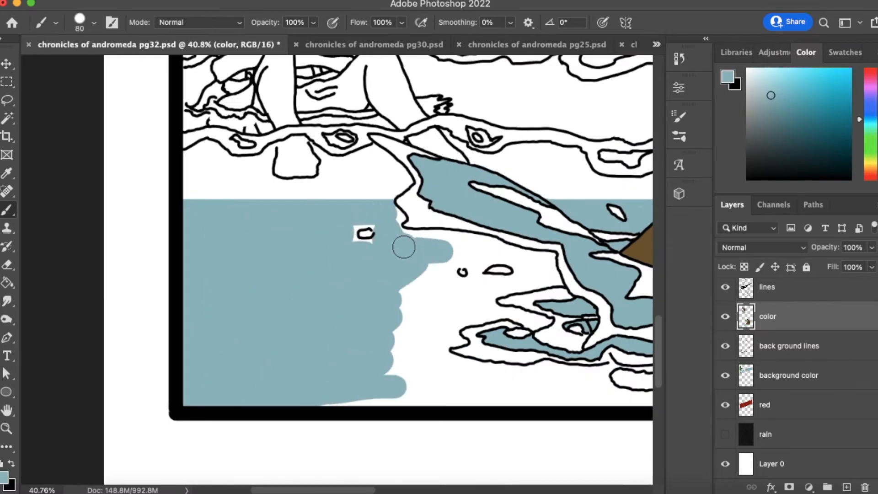
pyautogui.scroll(-3)
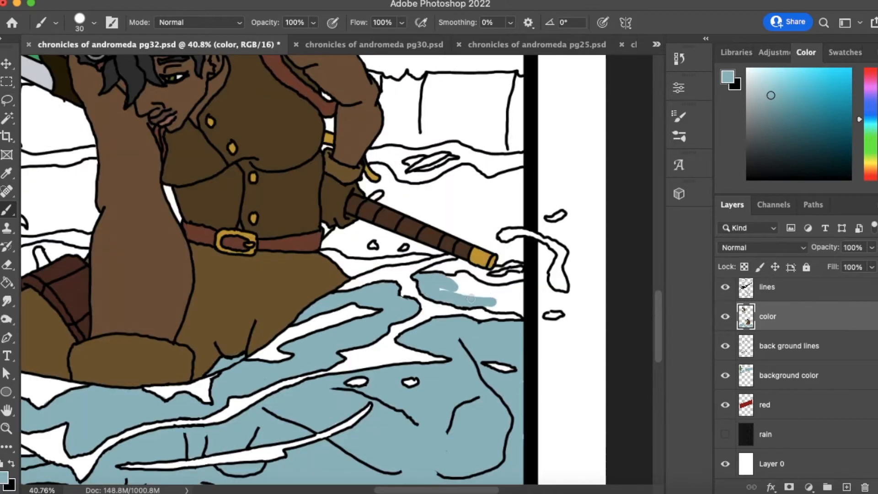
# Paint the startled character's skin tan and the wall brown, matching pg30's colors.
pyautogui.click(374, 44)
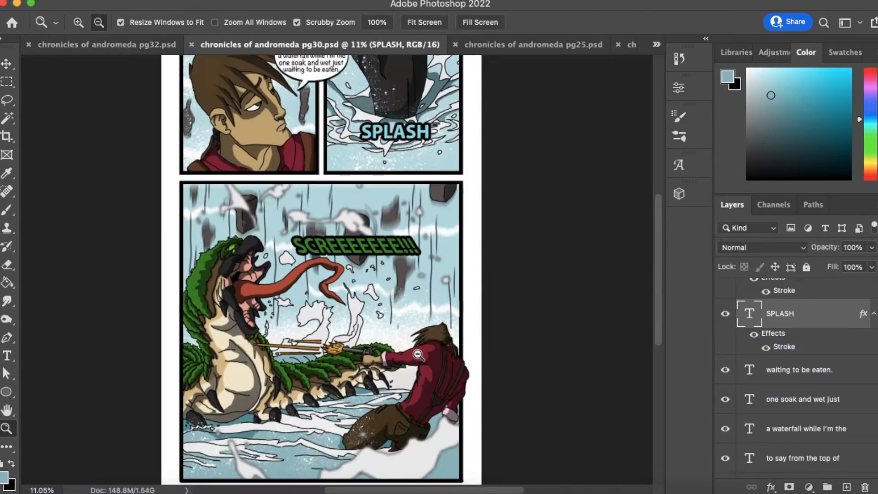
pyautogui.click(101, 44)
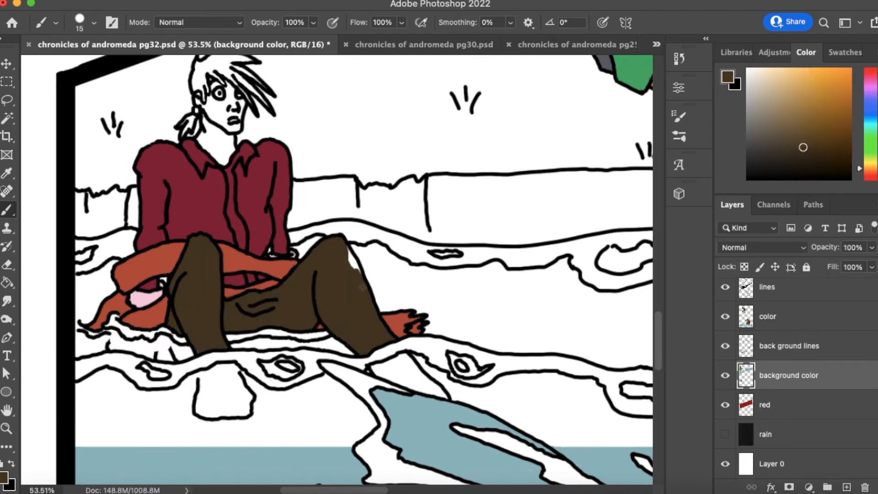
pyautogui.click(319, 44)
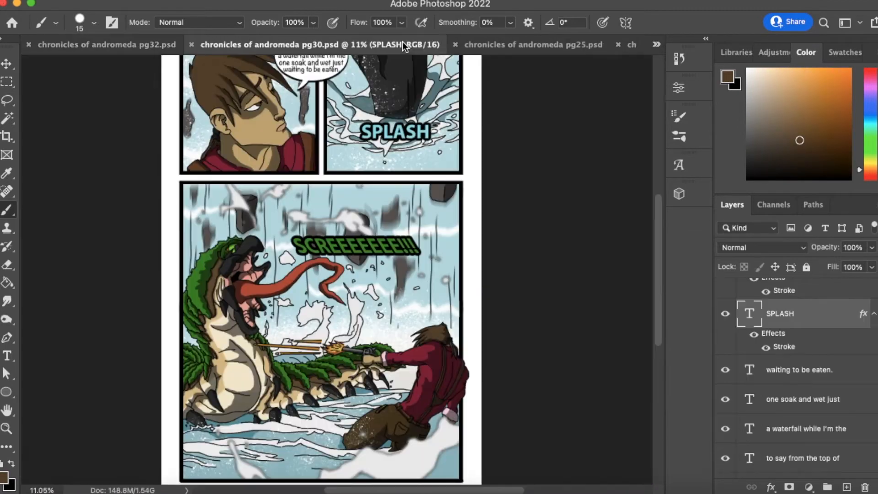
pyautogui.click(104, 45)
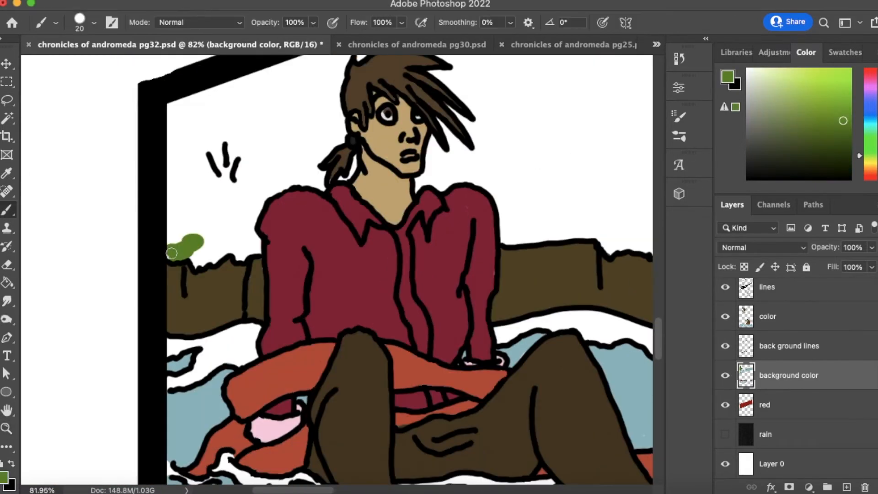
# Fill the foliage and bushes with green and the tree trunks with brown.
pyautogui.scroll(3)
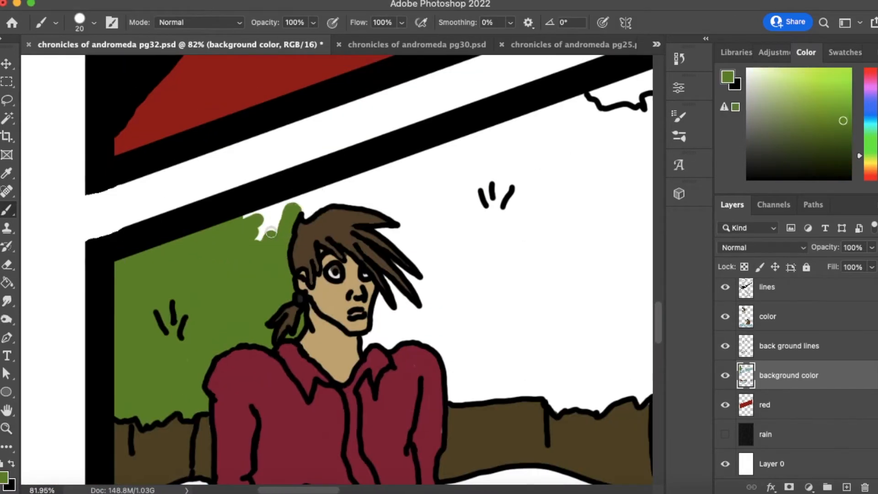
pyautogui.scroll(-3)
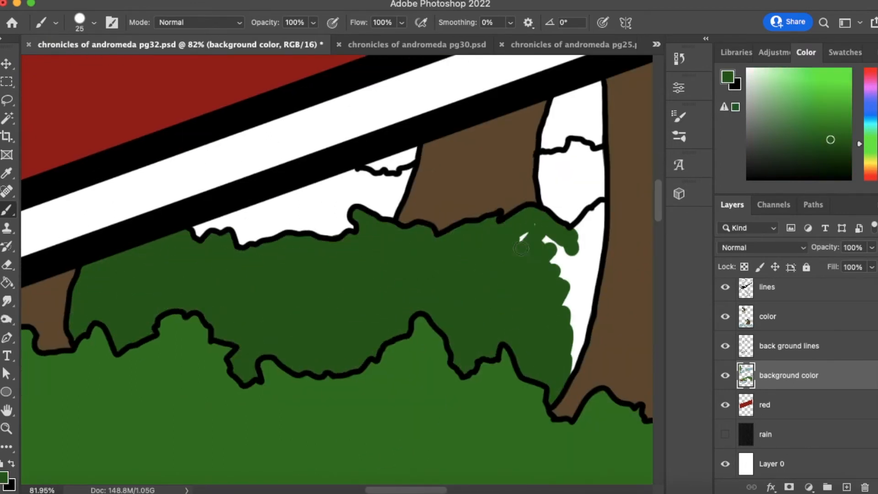
pyautogui.click(8, 428)
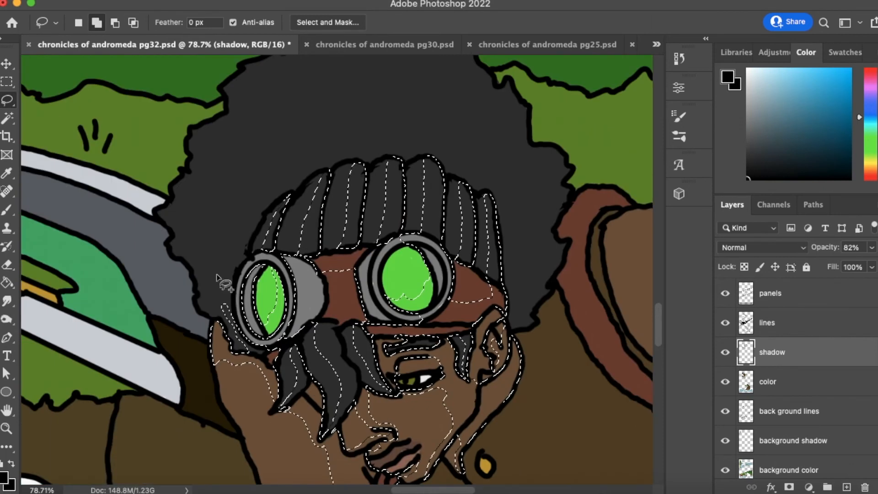
# Lasso shadow shapes on the creature's tongue and mane and the character's sleeve and legs.
pyautogui.scroll(-3)
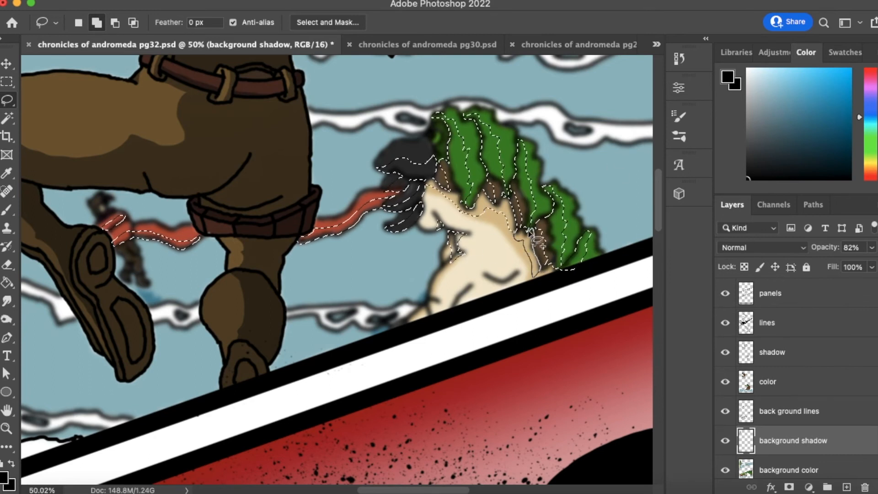
pyautogui.click(8, 428)
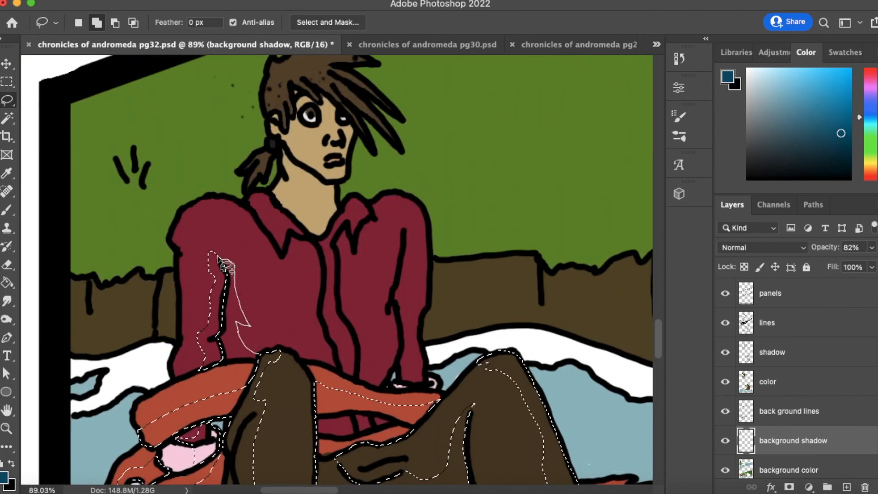
# On the shadow layer, lasso shadow areas along the green bushes below the red panel.
pyautogui.click(767, 323)
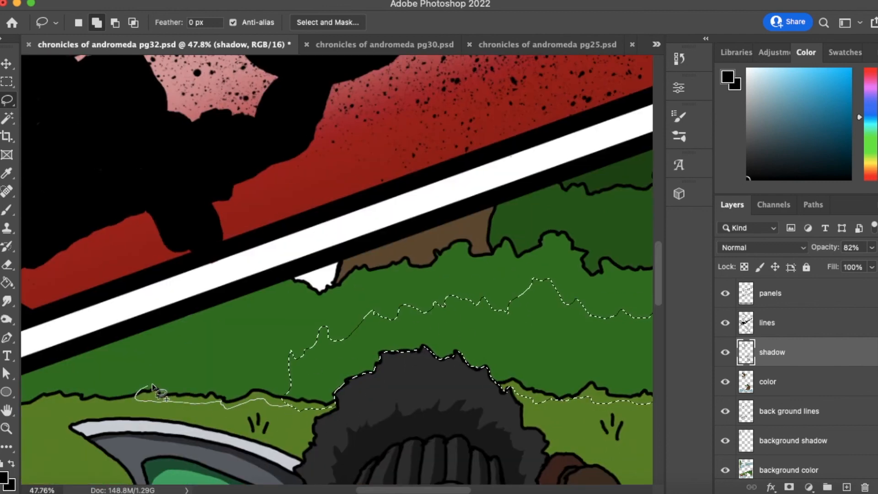
pyautogui.scroll(-3)
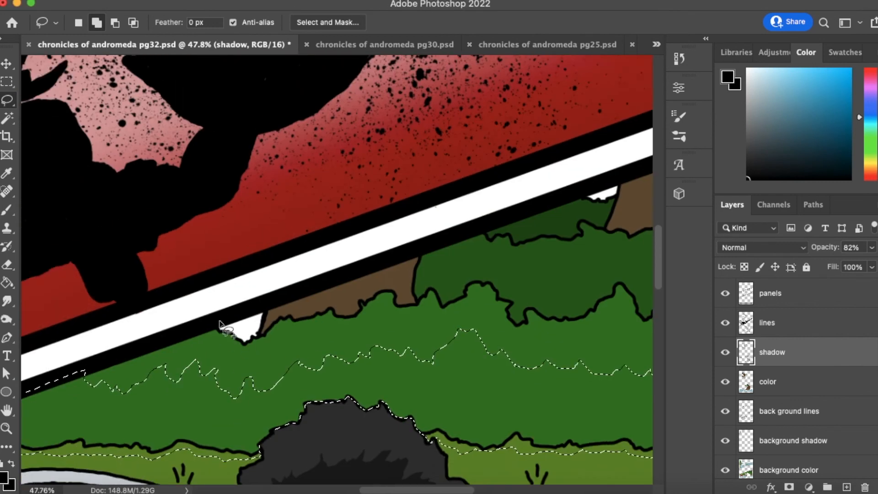